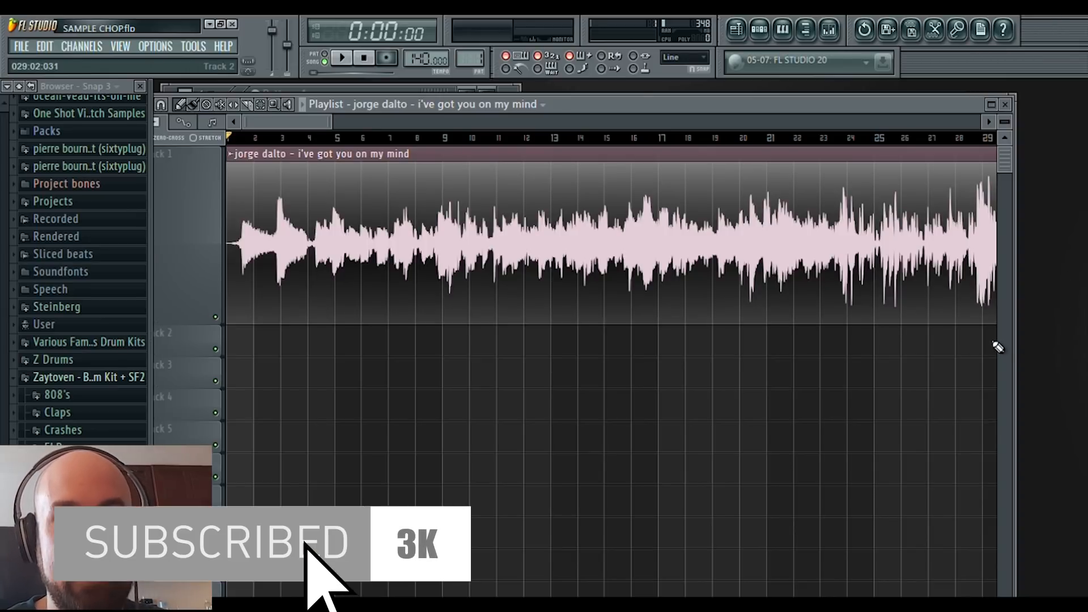
Trim the silent lead-in so the sample's audio starts right at bar one.
{"action": "left_click", "coordinate": [389, 143]}
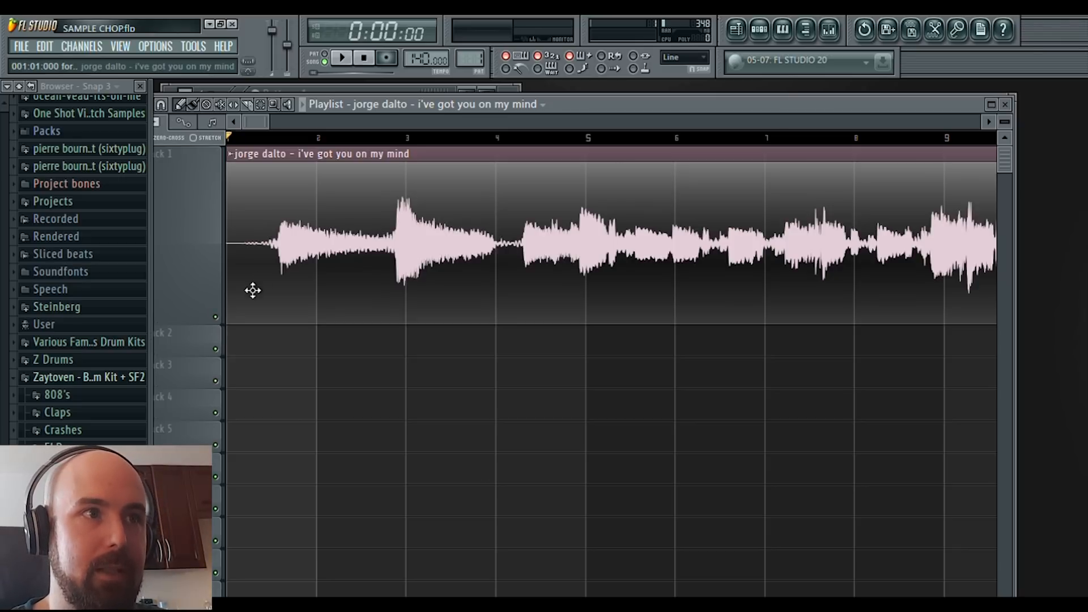
{"action": "mouse_move", "coordinate": [245, 295]}
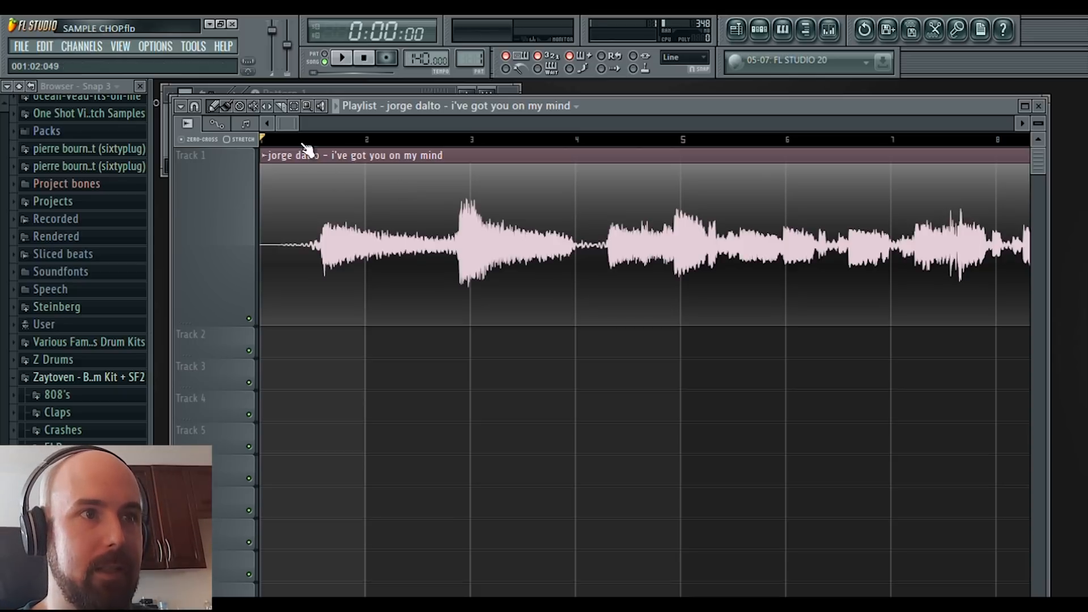
{"action": "left_click", "coordinate": [608, 141]}
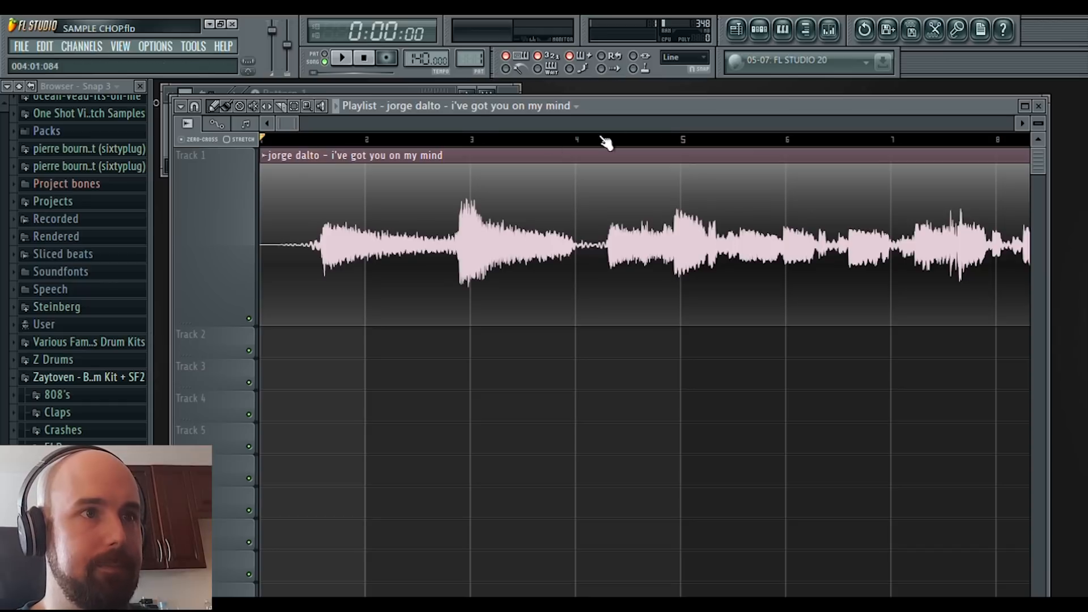
{"action": "mouse_move", "coordinate": [320, 253]}
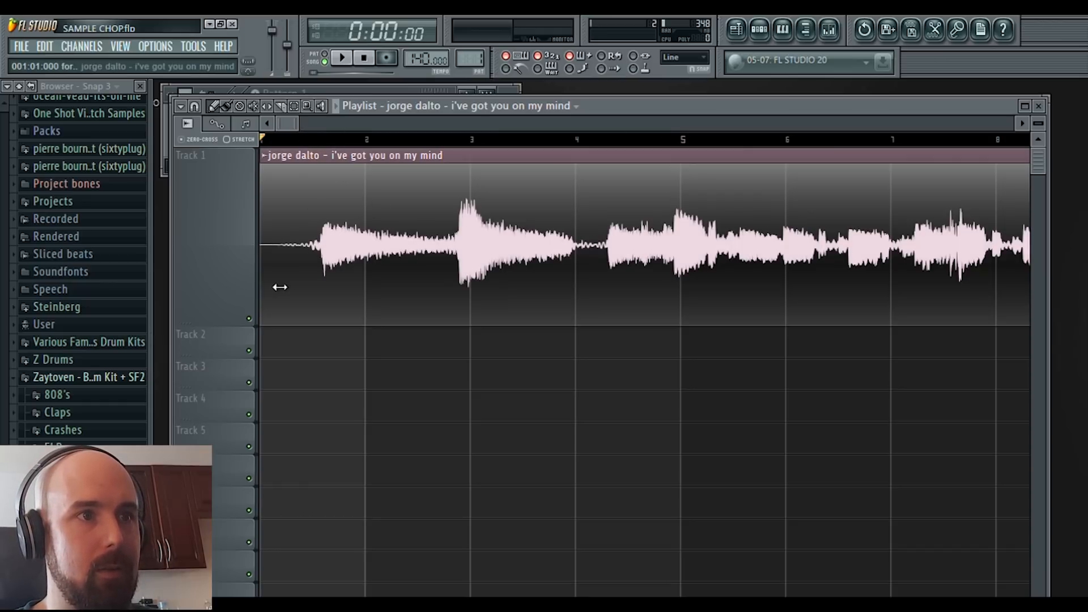
{"action": "mouse_move", "coordinate": [638, 261]}
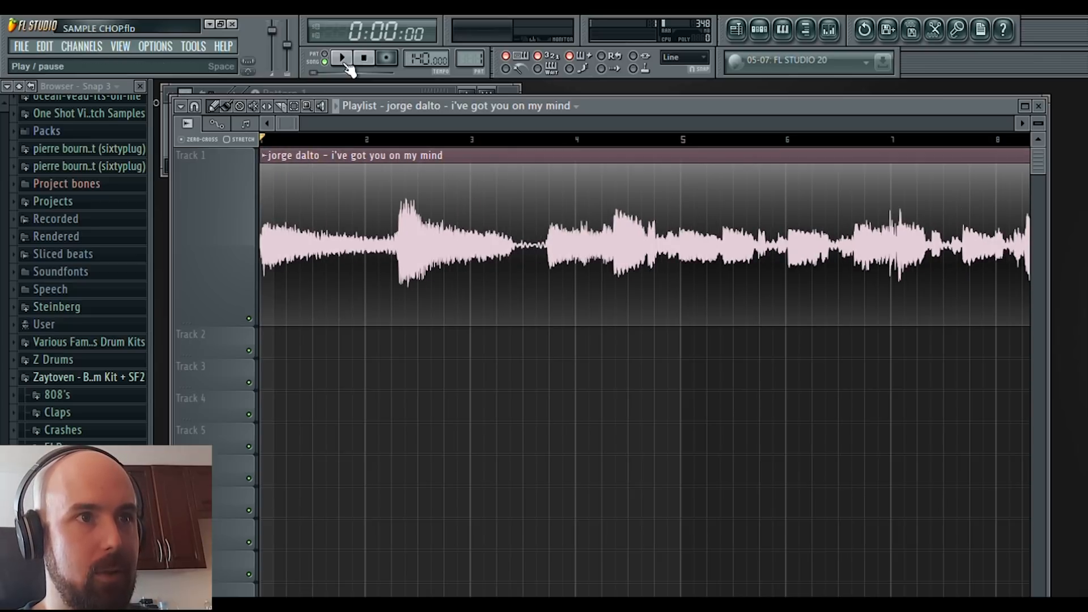
Audition the trimmed sample from the start, then stop and return to the beginning.
{"action": "left_click", "coordinate": [341, 58]}
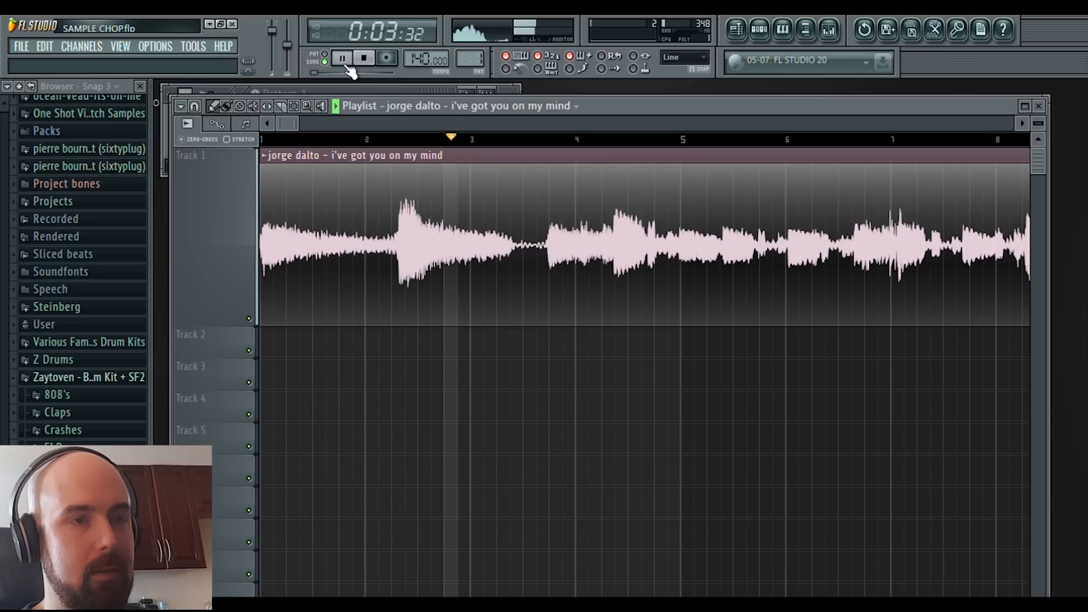
{"action": "left_click", "coordinate": [365, 58]}
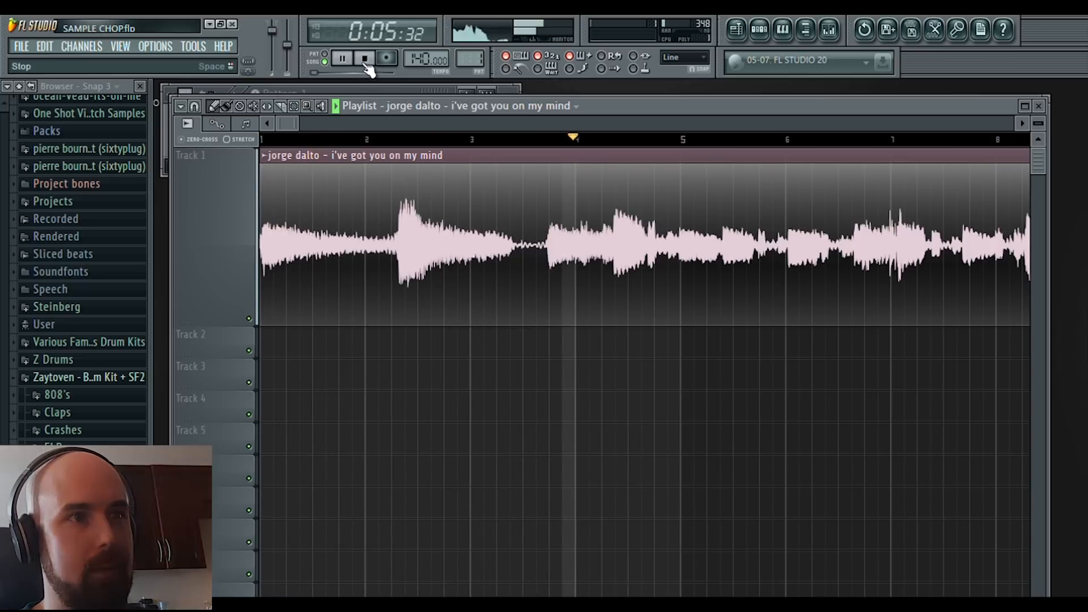
{"action": "left_click", "coordinate": [364, 57]}
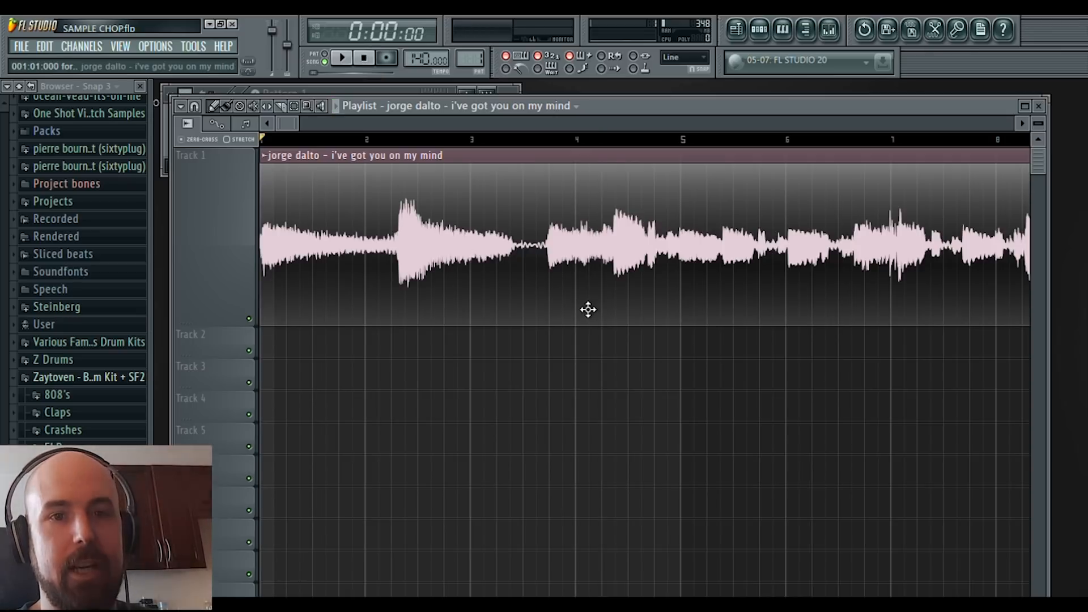
{"action": "mouse_move", "coordinate": [444, 228]}
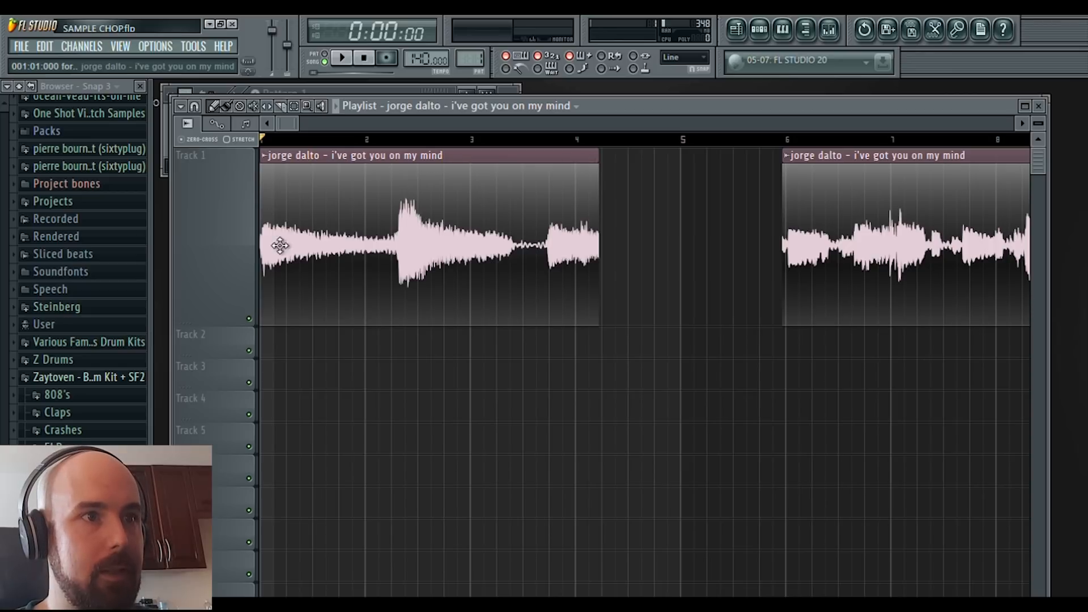
{"action": "mouse_move", "coordinate": [280, 261]}
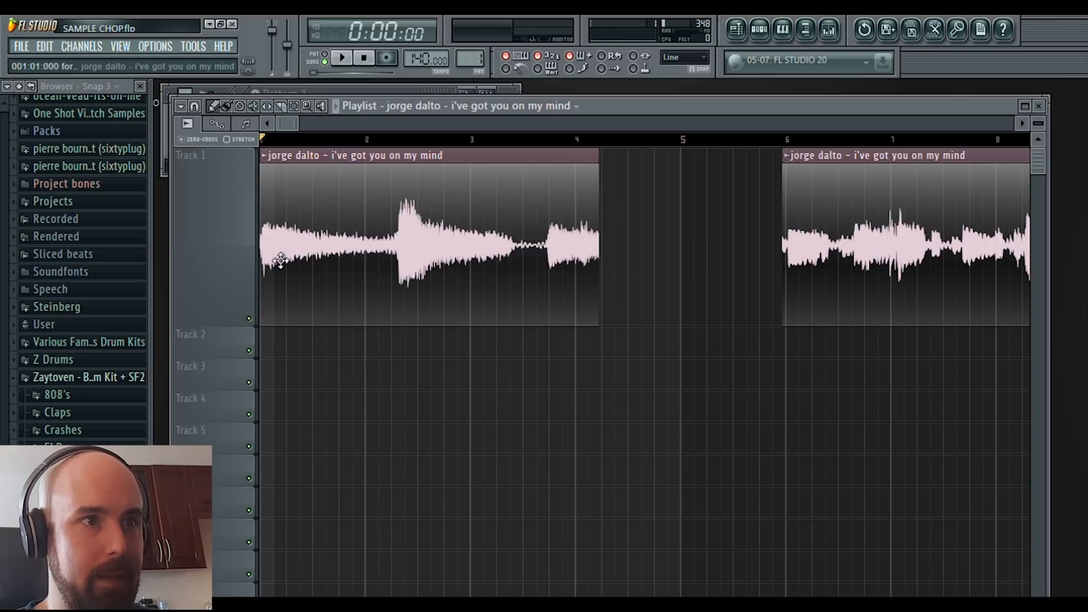
{"action": "mouse_move", "coordinate": [412, 229]}
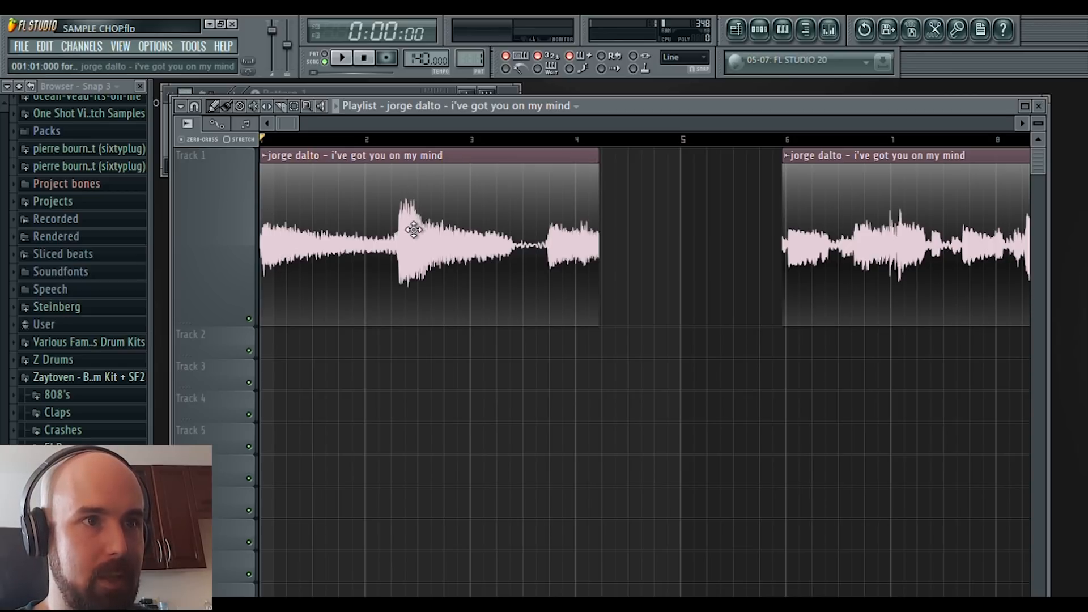
{"action": "mouse_move", "coordinate": [274, 163]}
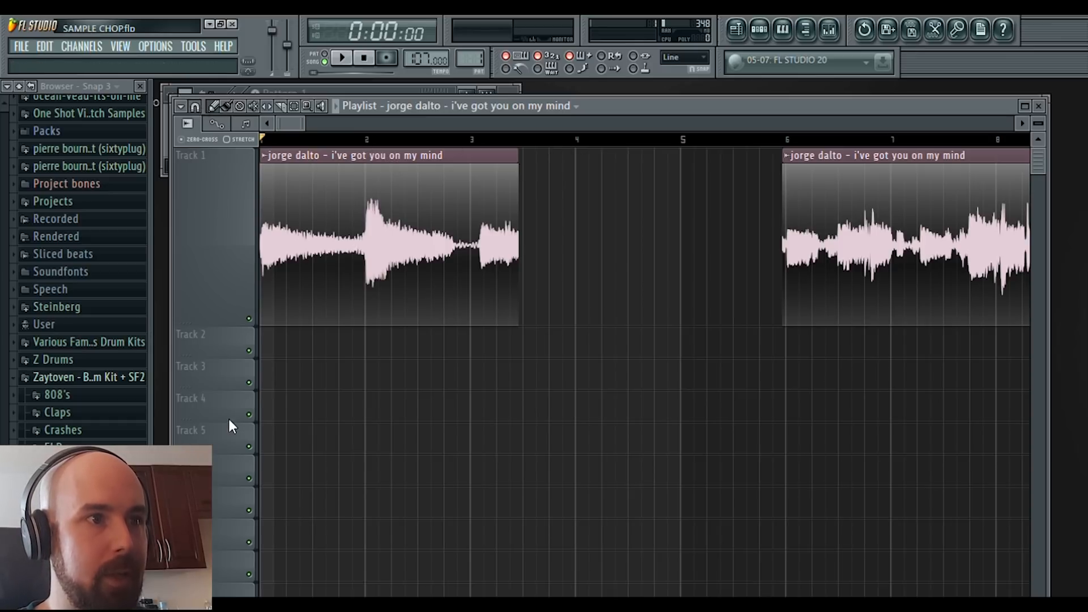
Slice the first clip at bar 2 so the chord hit starts its own piece.
{"action": "left_click", "coordinate": [375, 155]}
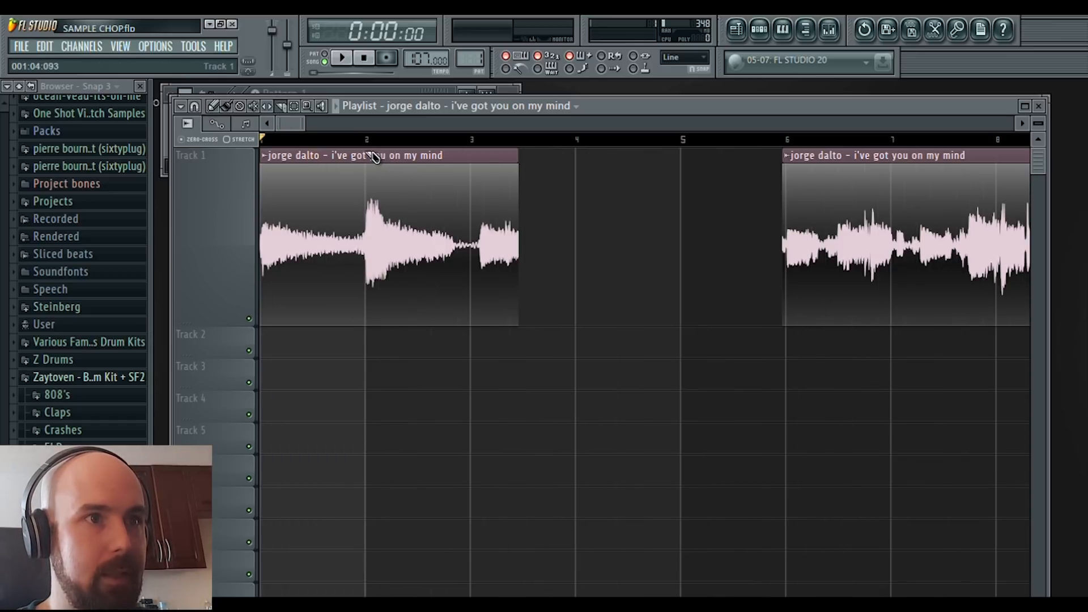
{"action": "left_click", "coordinate": [471, 155]}
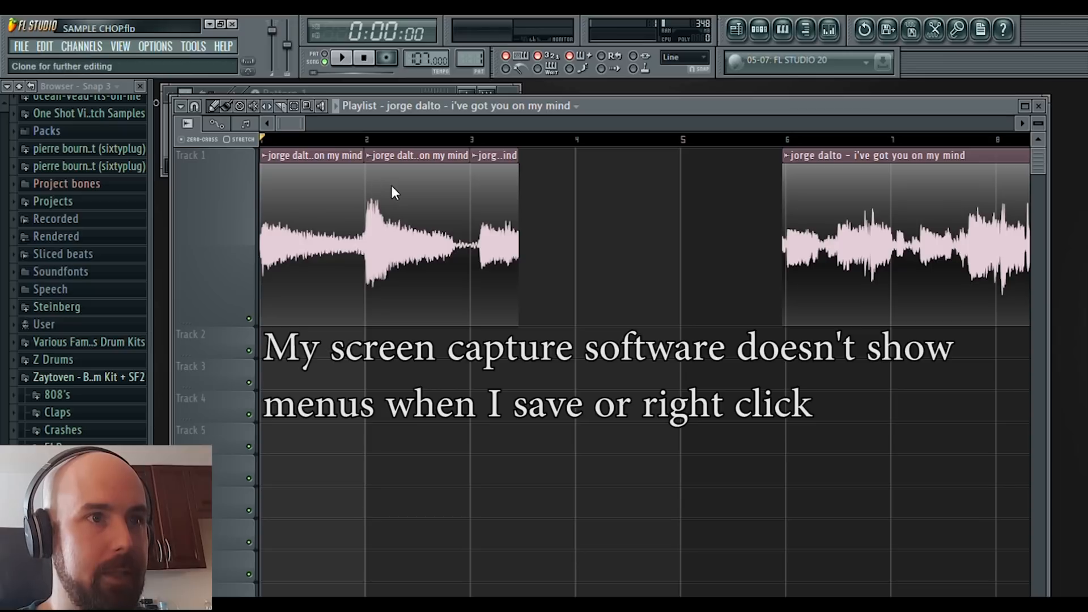
Make the first slice unique as its own sample, Chord 1.
{"action": "right_click", "coordinate": [392, 209]}
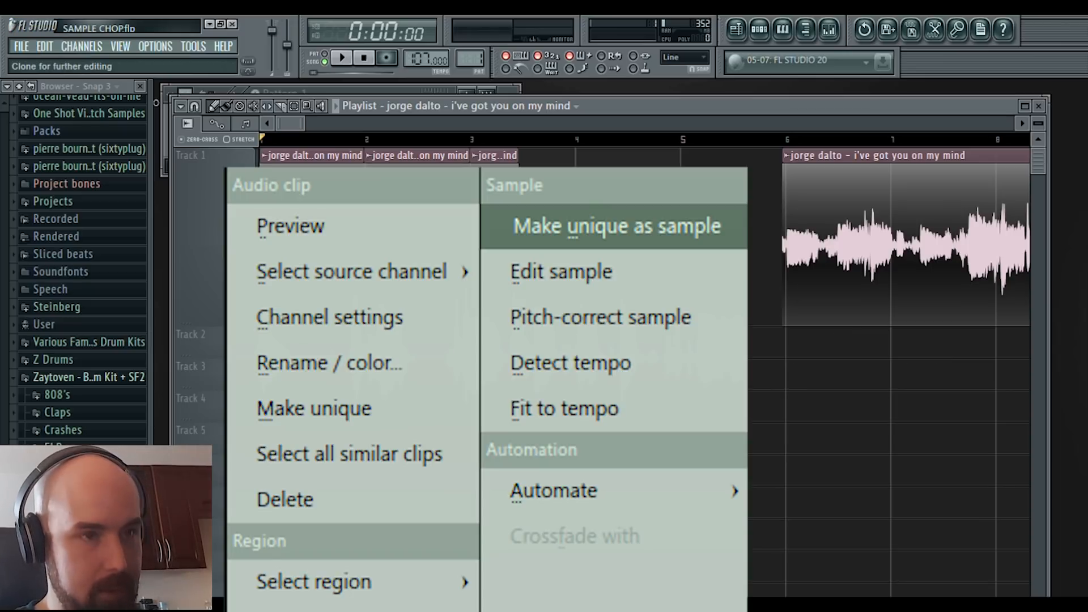
{"action": "left_click", "coordinate": [613, 225]}
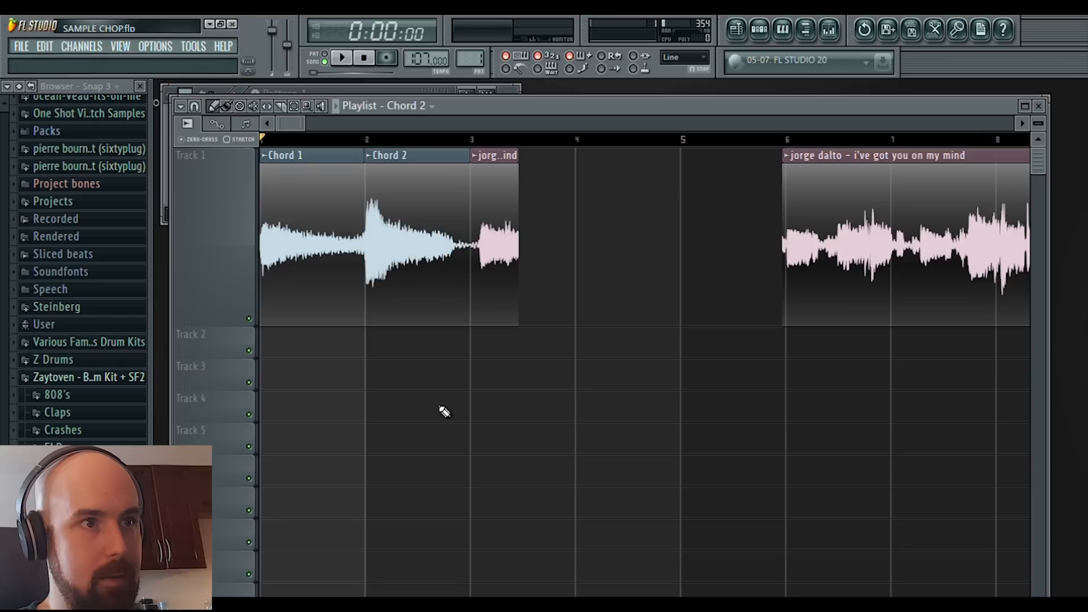
{"action": "mouse_move", "coordinate": [483, 167]}
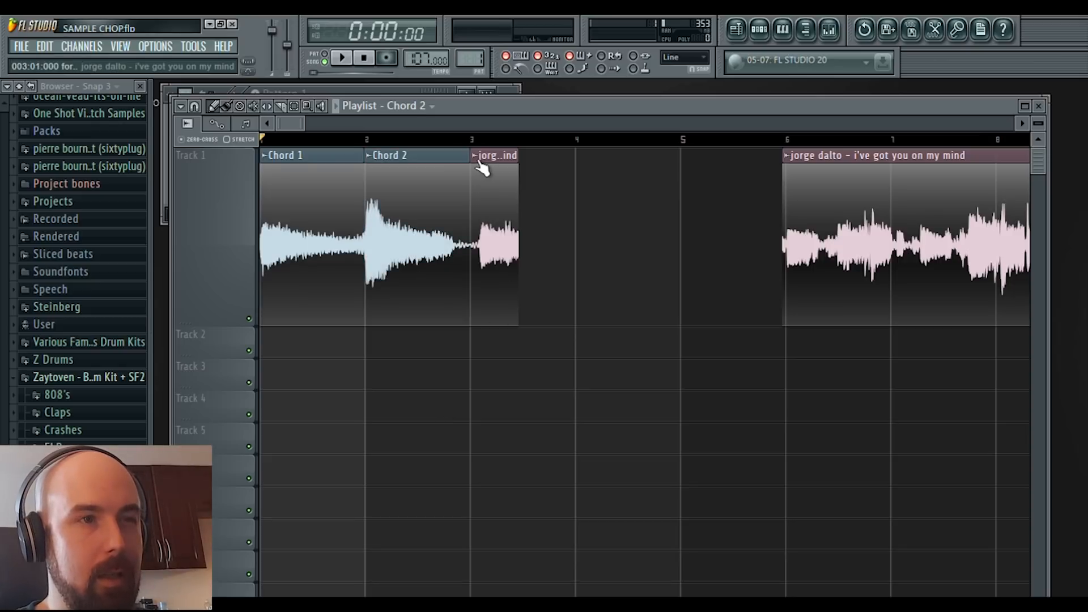
{"action": "mouse_move", "coordinate": [459, 118]}
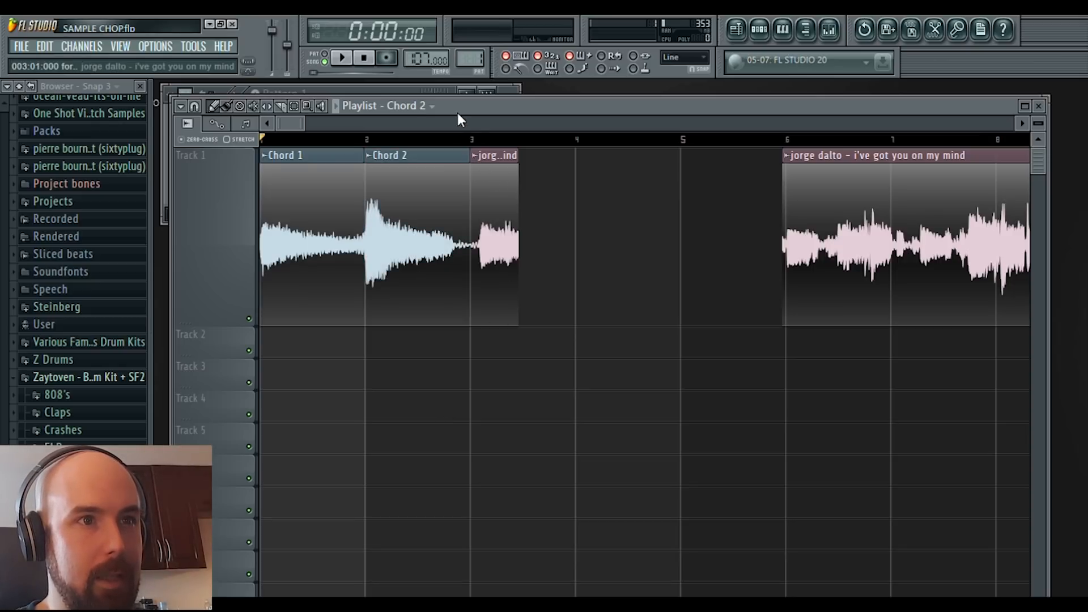
{"action": "mouse_move", "coordinate": [496, 372]}
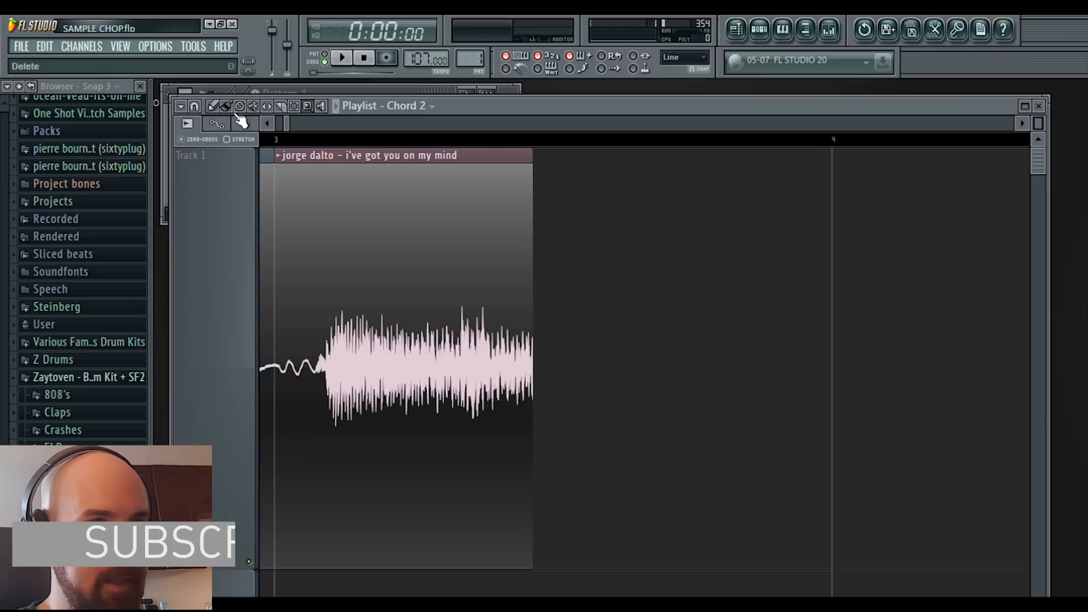
Play back the Chord 1, Chord 2 and Chord 3 chops.
{"action": "left_click", "coordinate": [341, 58]}
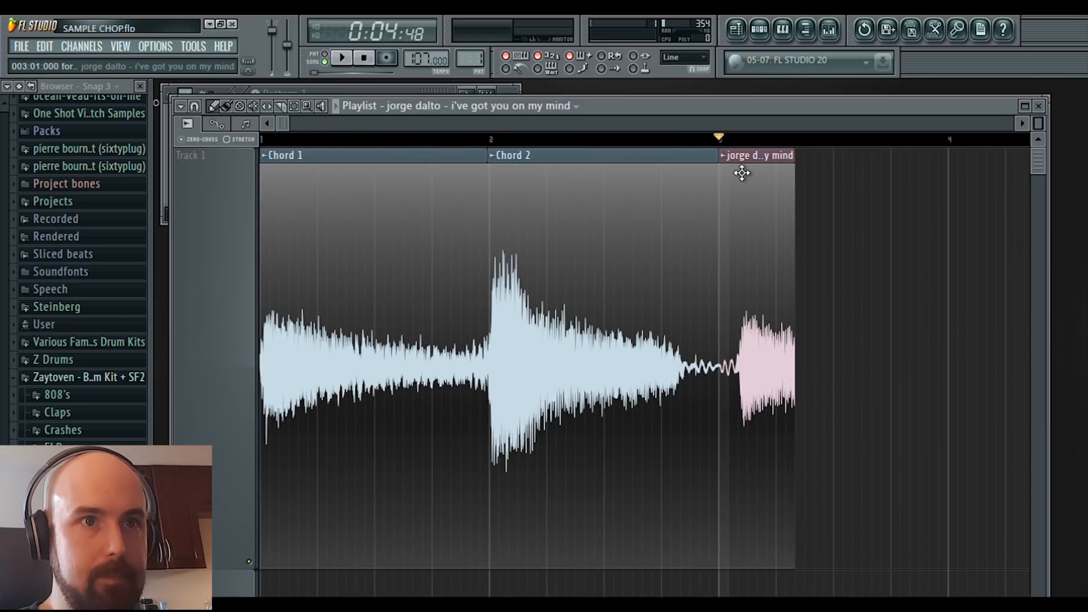
{"action": "mouse_move", "coordinate": [888, 203]}
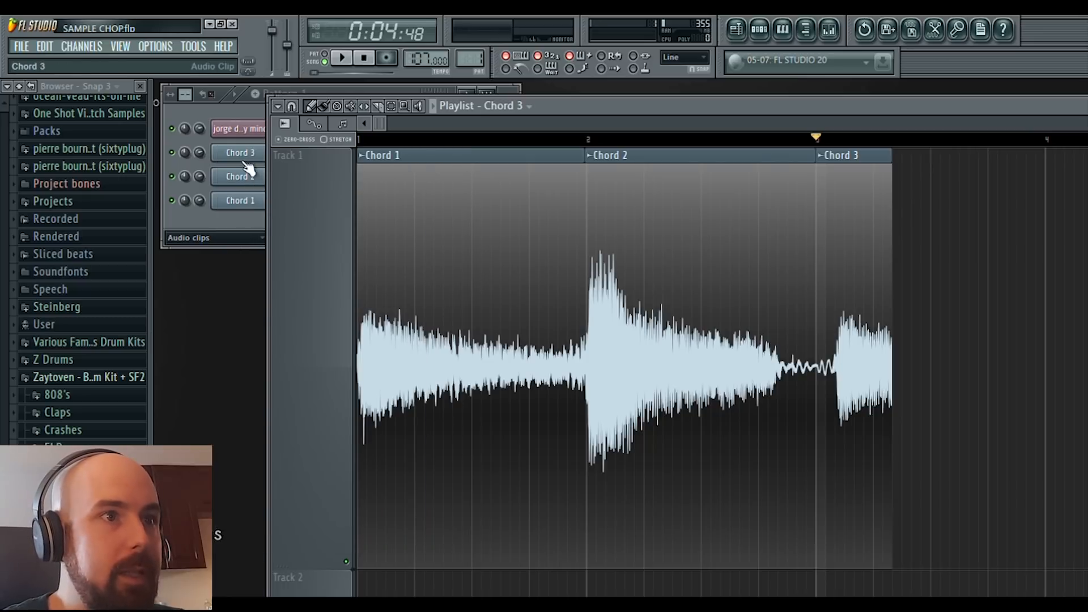
Set Chord 3's Time stretching mode to Tonal in its Channel settings.
{"action": "left_click", "coordinate": [240, 152]}
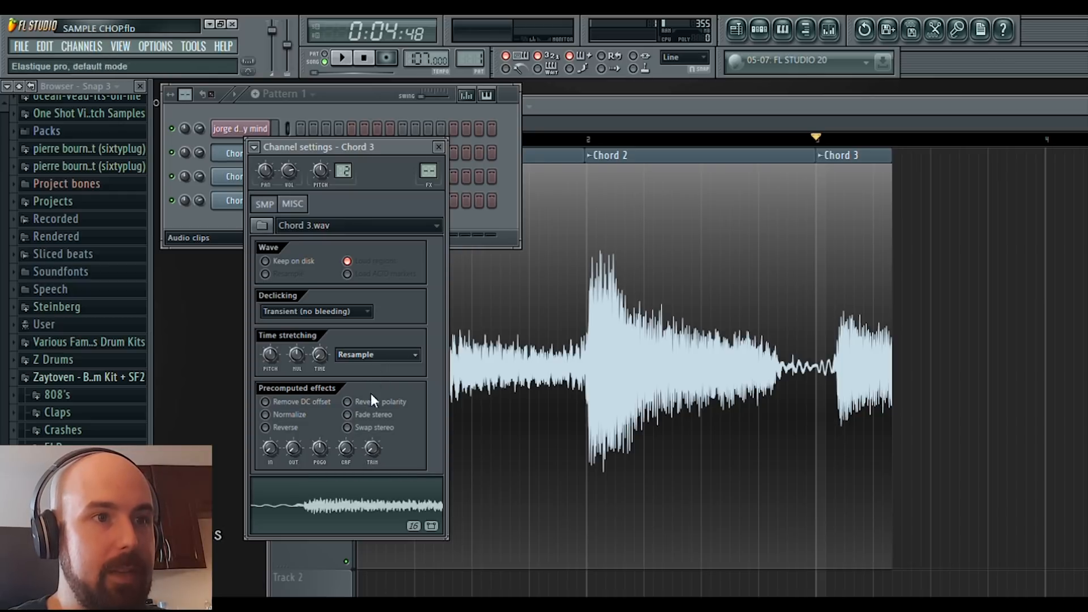
{"action": "left_click", "coordinate": [376, 354]}
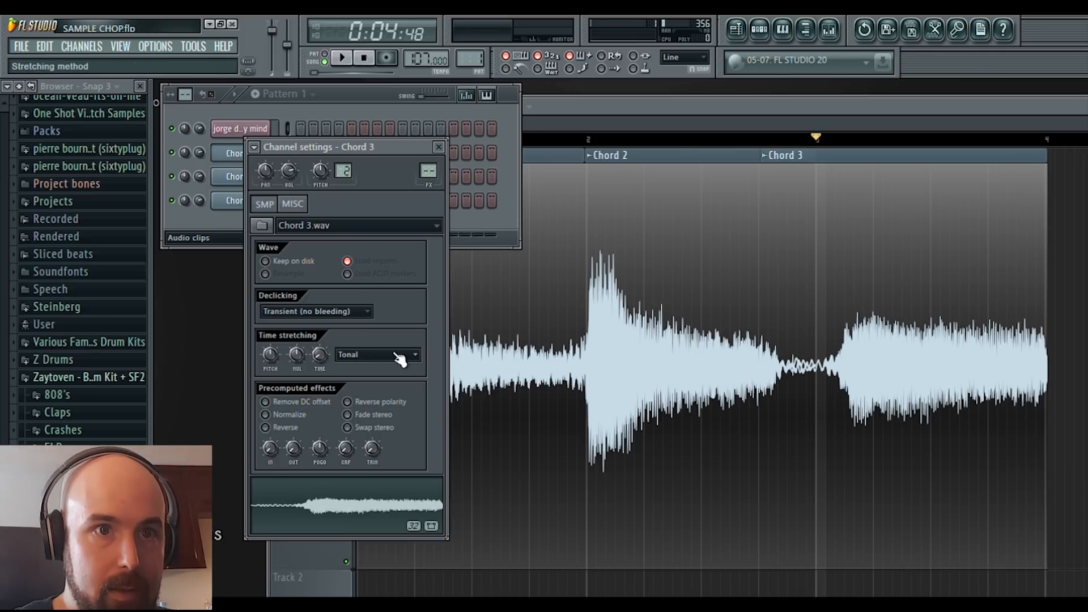
{"action": "left_click", "coordinate": [439, 146]}
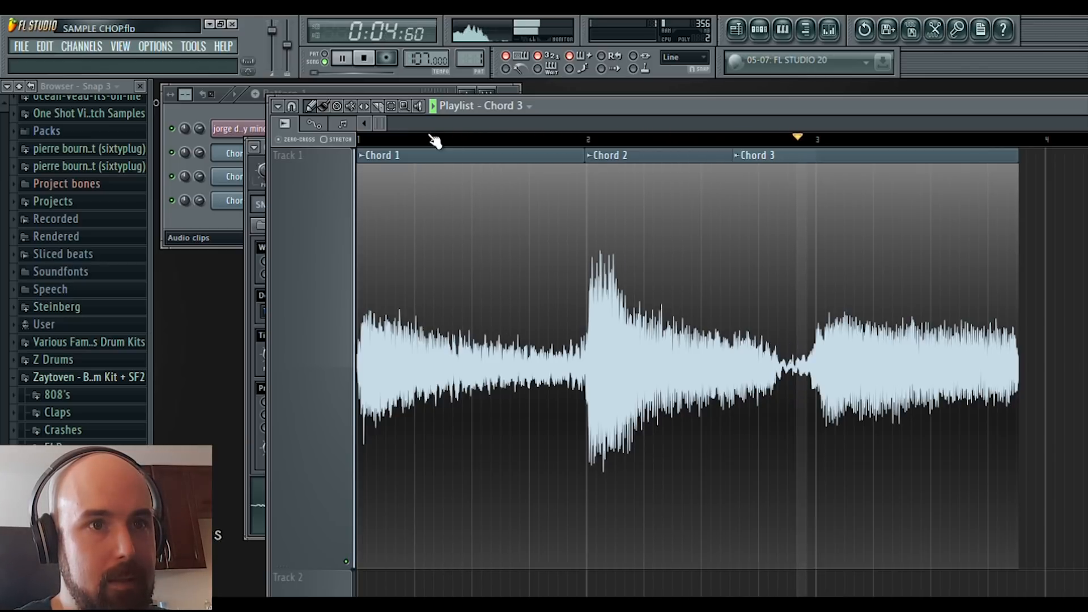
Switch Chord 2 and Chord 1 from Resample to Tonal time stretching.
{"action": "left_click", "coordinate": [364, 58]}
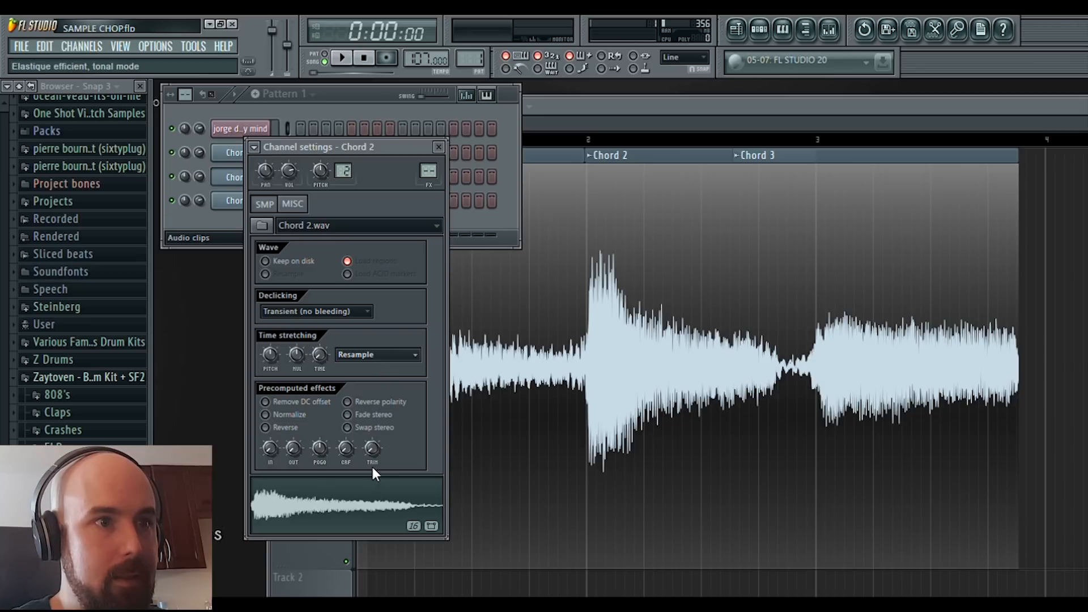
{"action": "left_click", "coordinate": [376, 354]}
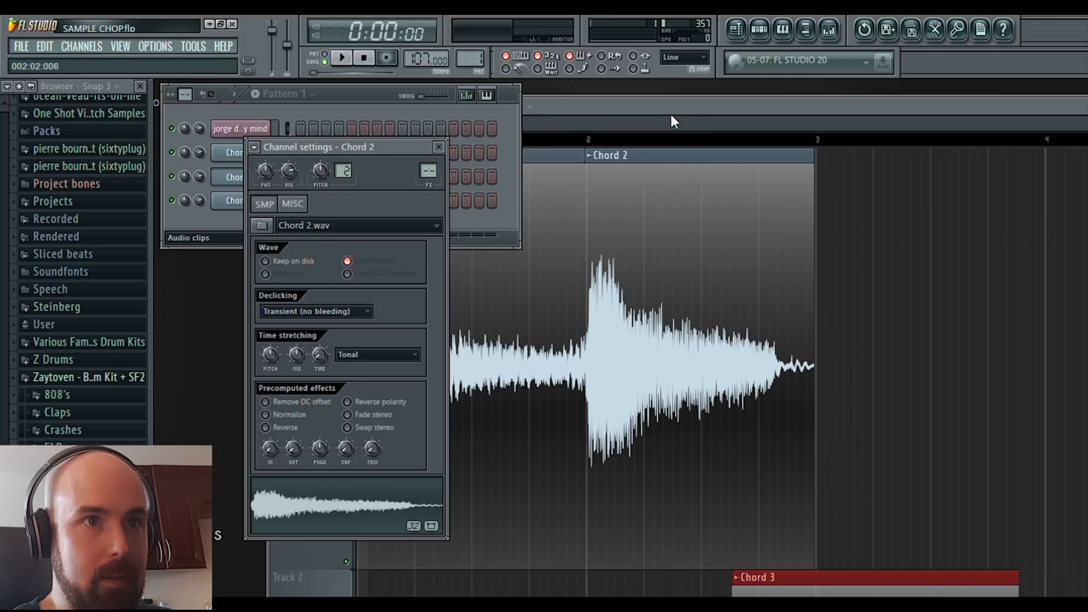
{"action": "left_click", "coordinate": [236, 177]}
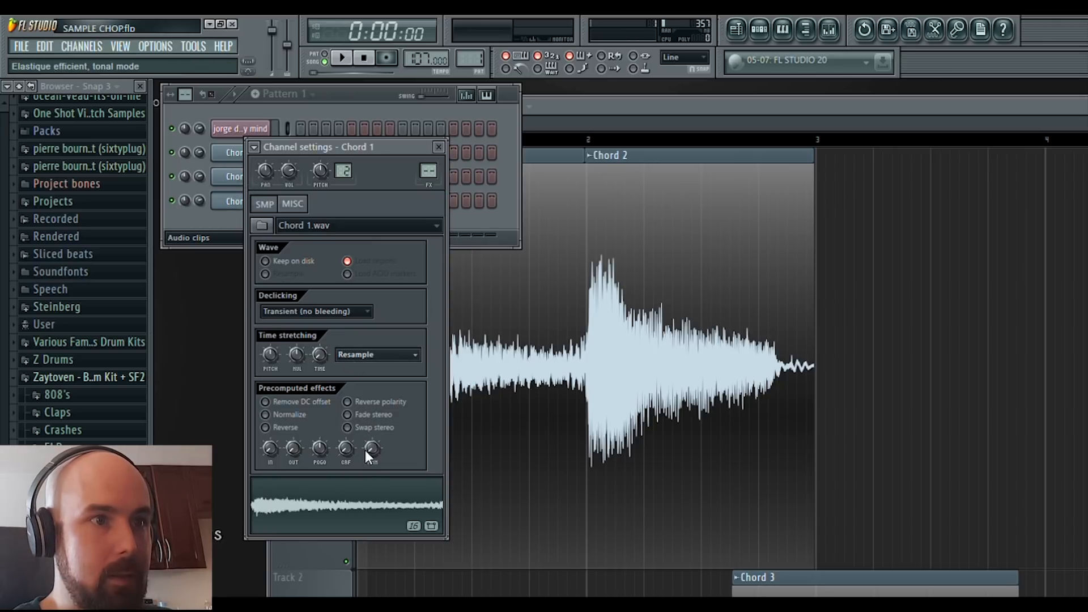
{"action": "left_click", "coordinate": [376, 353]}
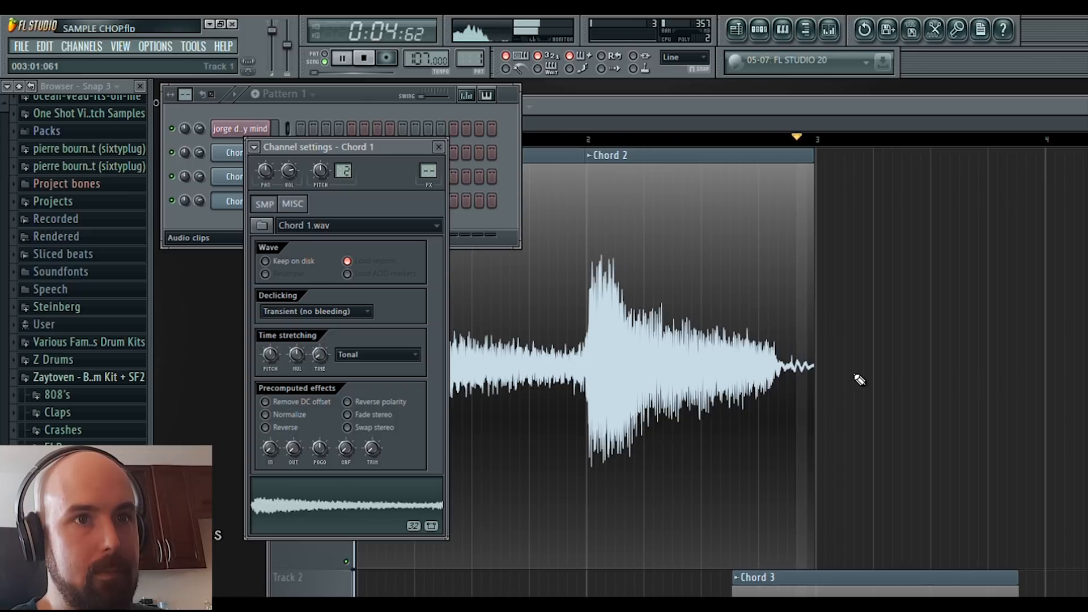
Audition the three chord clips, then stop and return to the arrangement.
{"action": "left_click", "coordinate": [364, 58]}
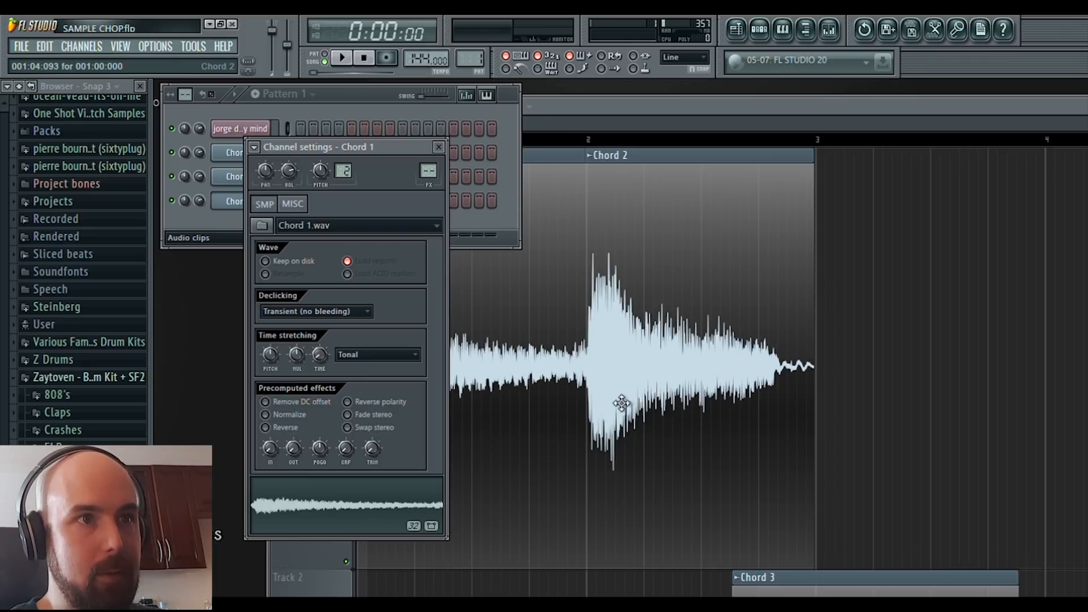
{"action": "left_click", "coordinate": [341, 57]}
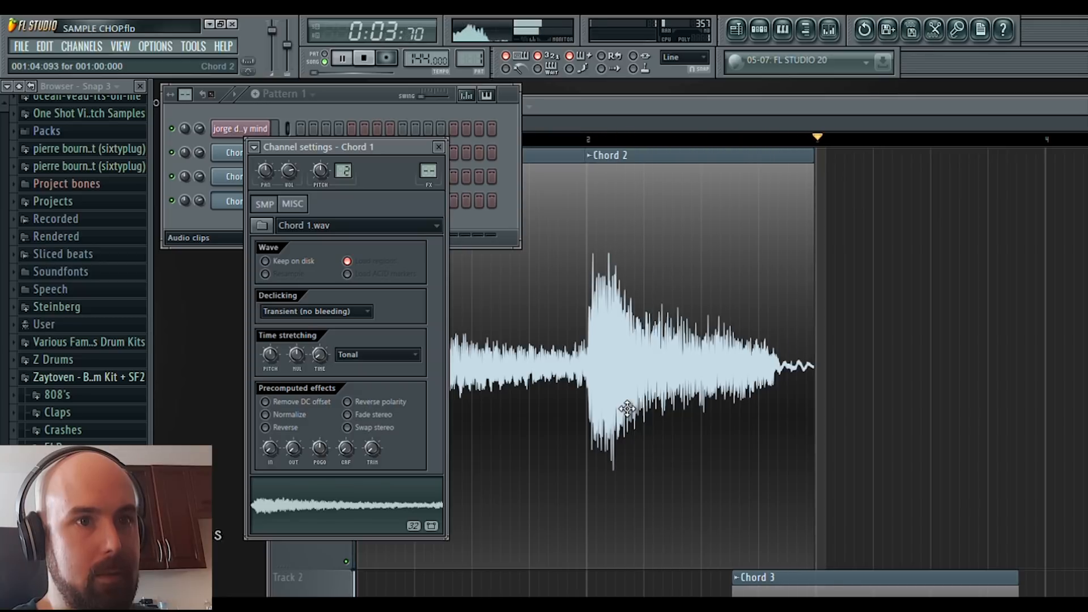
{"action": "left_click", "coordinate": [364, 58]}
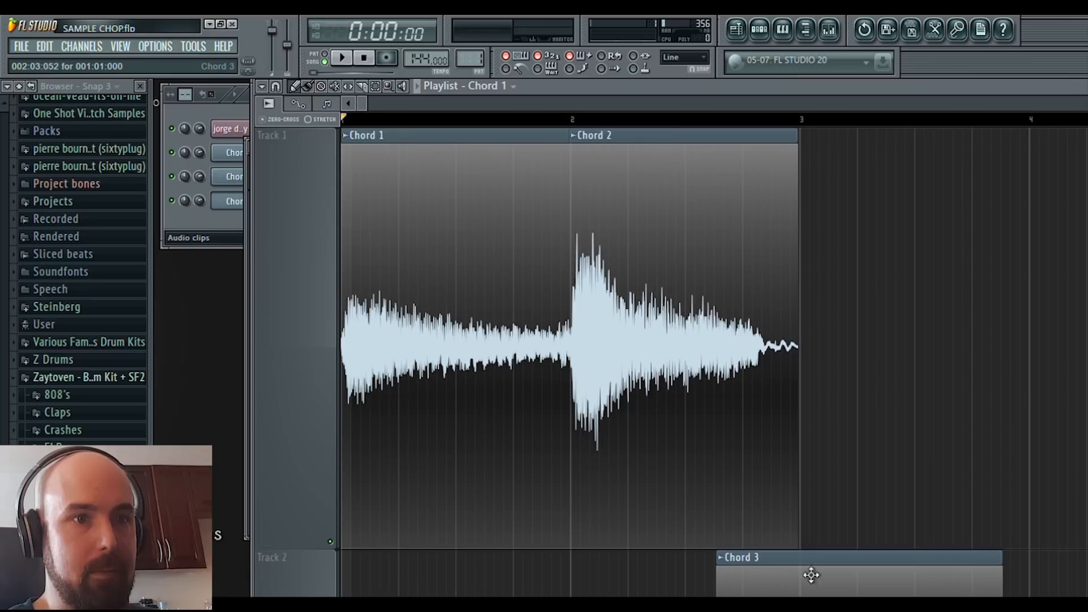
{"action": "mouse_move", "coordinate": [650, 318]}
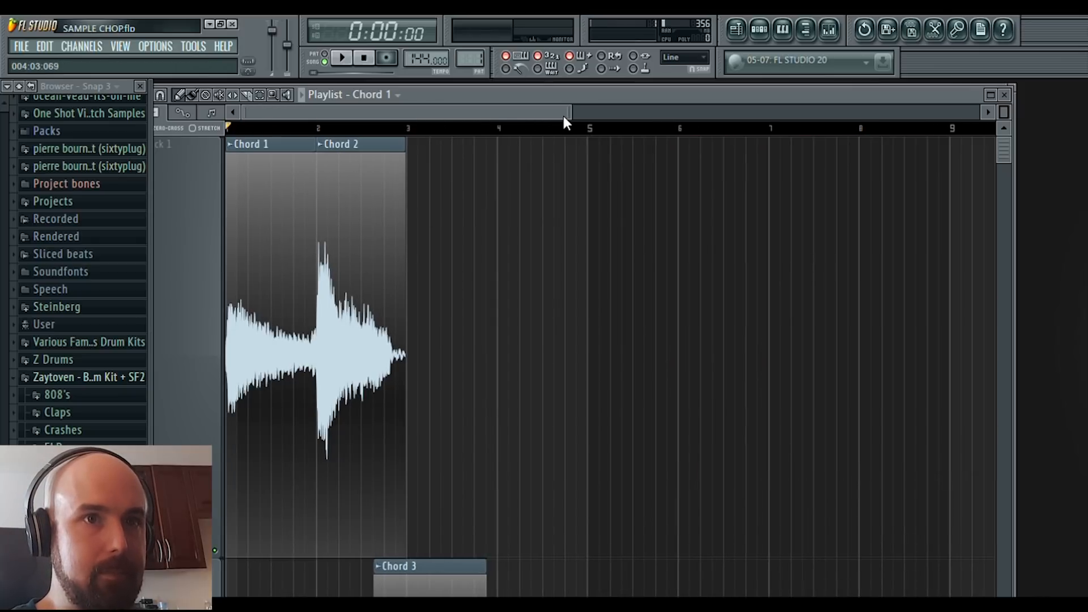
{"action": "mouse_move", "coordinate": [581, 126]}
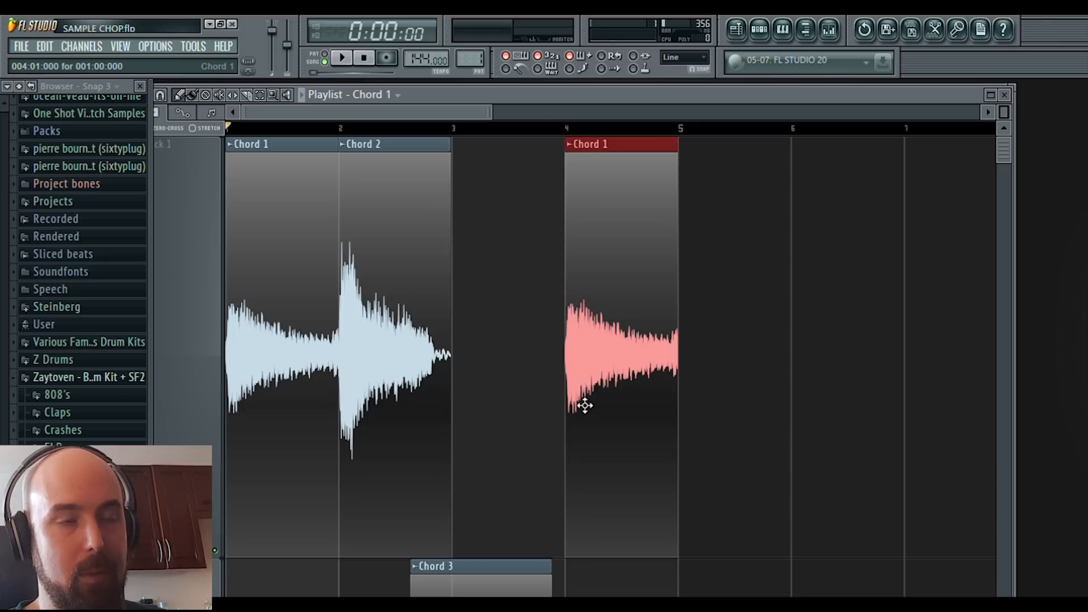
{"action": "mouse_move", "coordinate": [611, 163]}
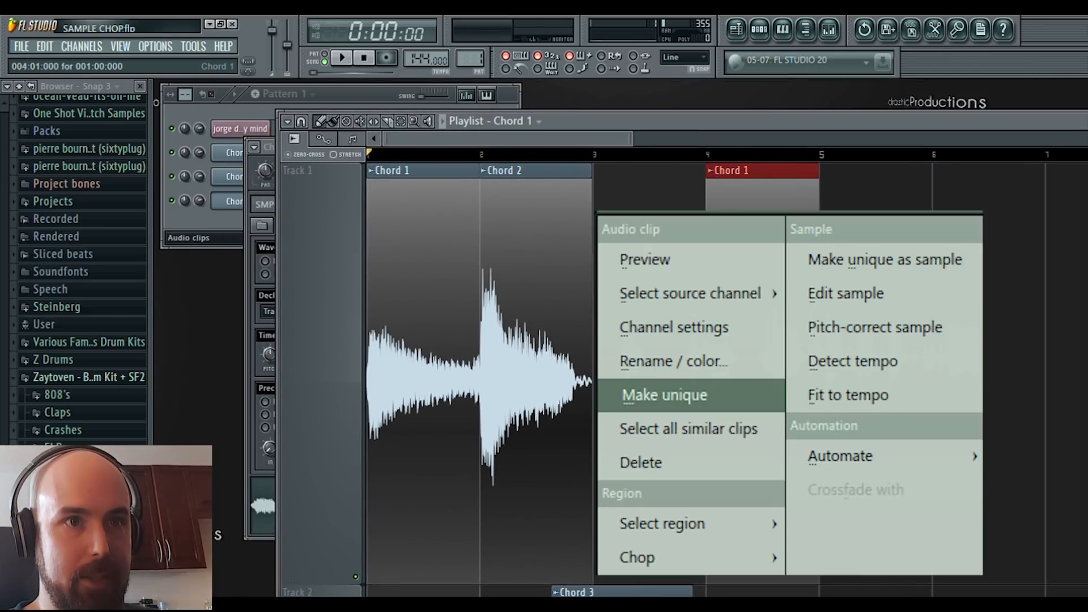
Make the bar-4 clip unique as an independent channel, Chord 1 #2.
{"action": "left_click", "coordinate": [663, 395]}
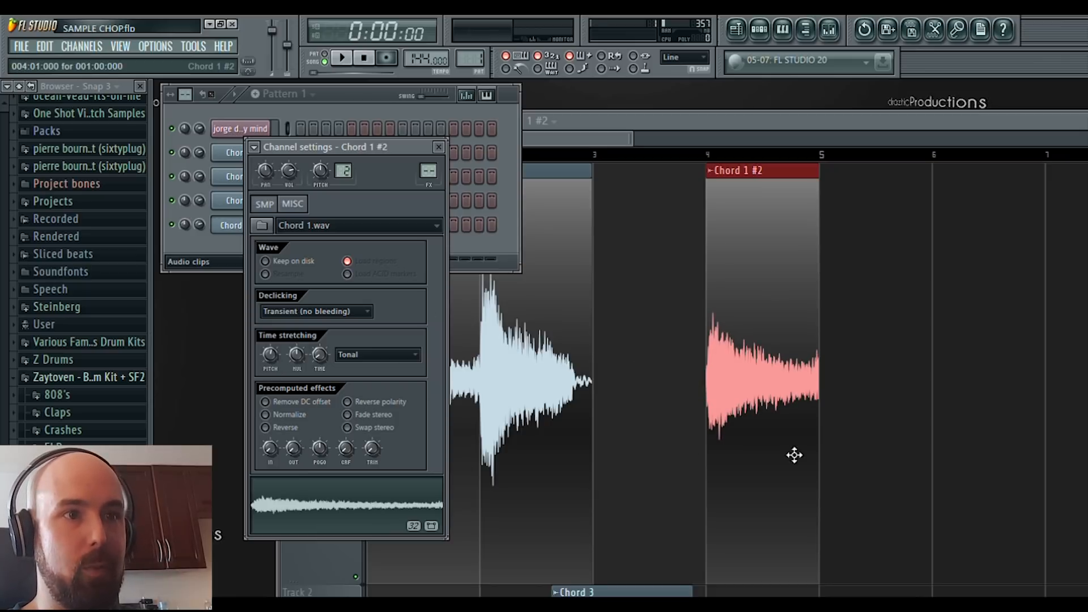
{"action": "mouse_move", "coordinate": [790, 496]}
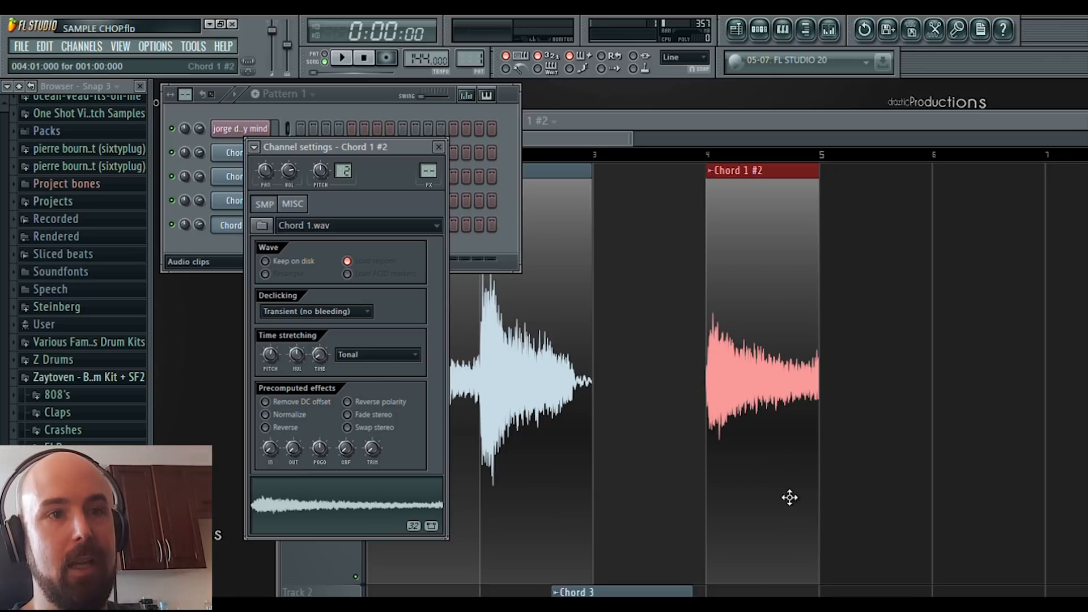
{"action": "mouse_move", "coordinate": [763, 191]}
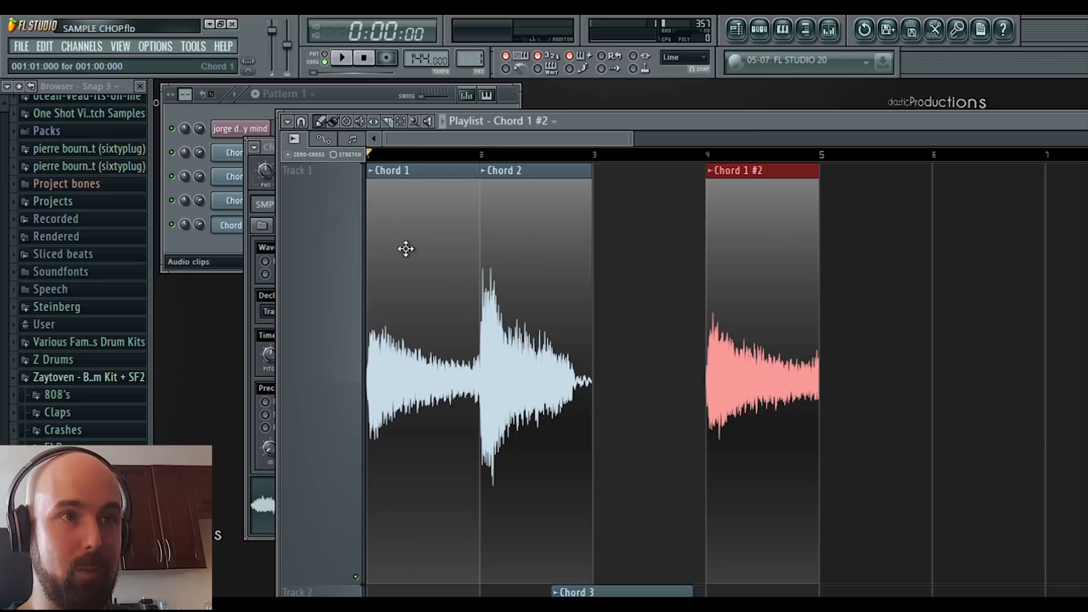
{"action": "mouse_move", "coordinate": [385, 222]}
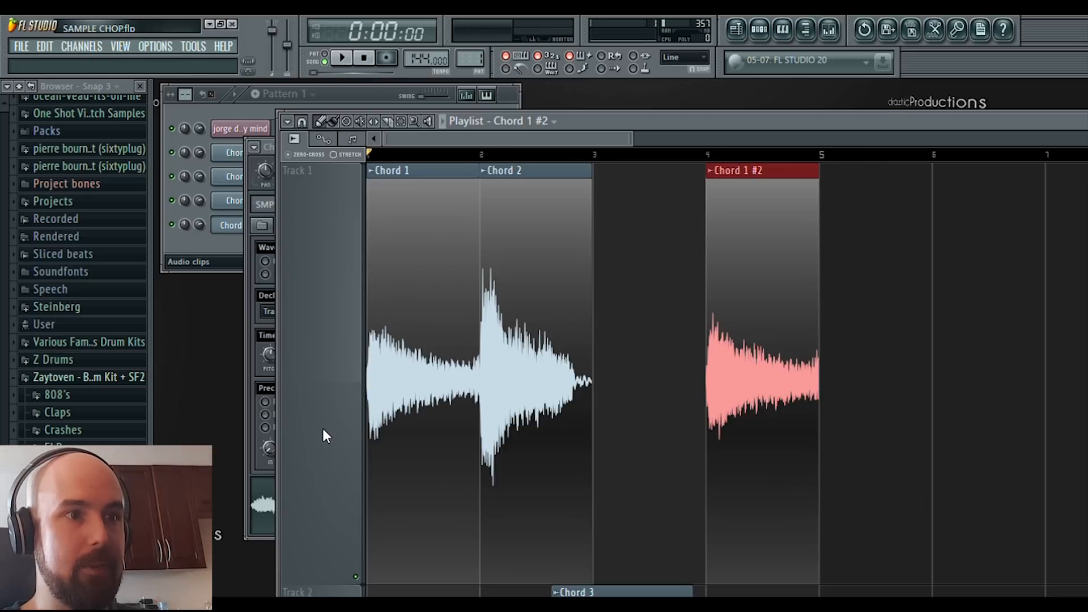
{"action": "left_click", "coordinate": [341, 58]}
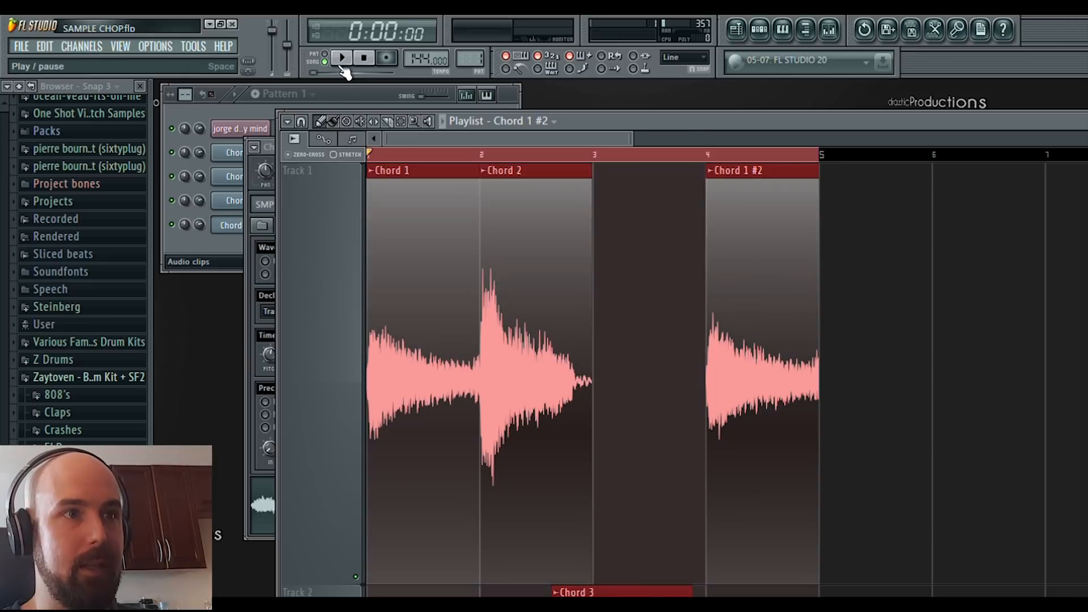
{"action": "left_click", "coordinate": [341, 58]}
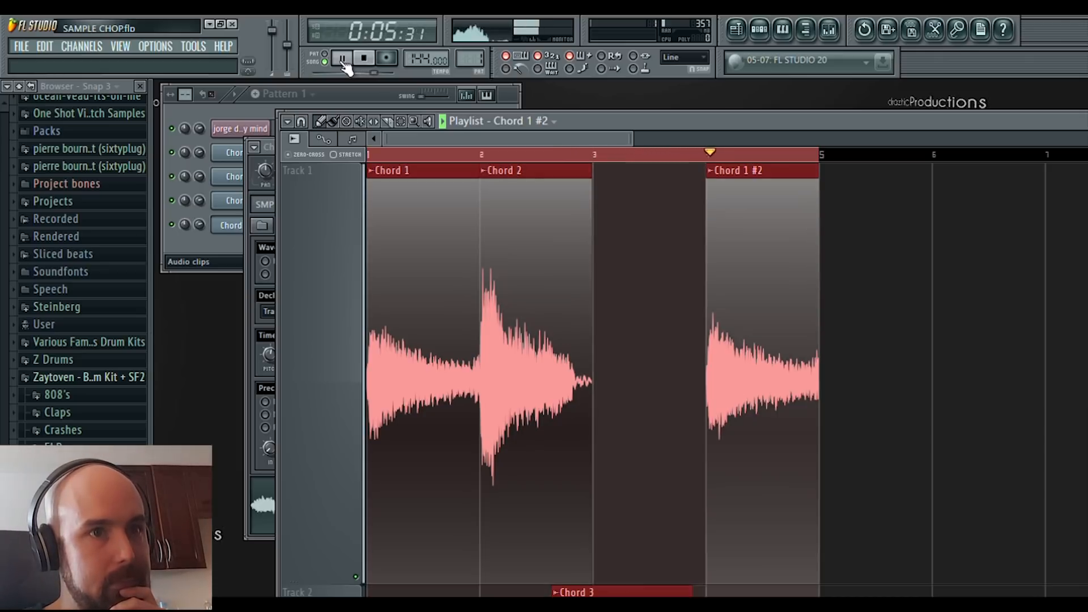
{"action": "left_click", "coordinate": [364, 58]}
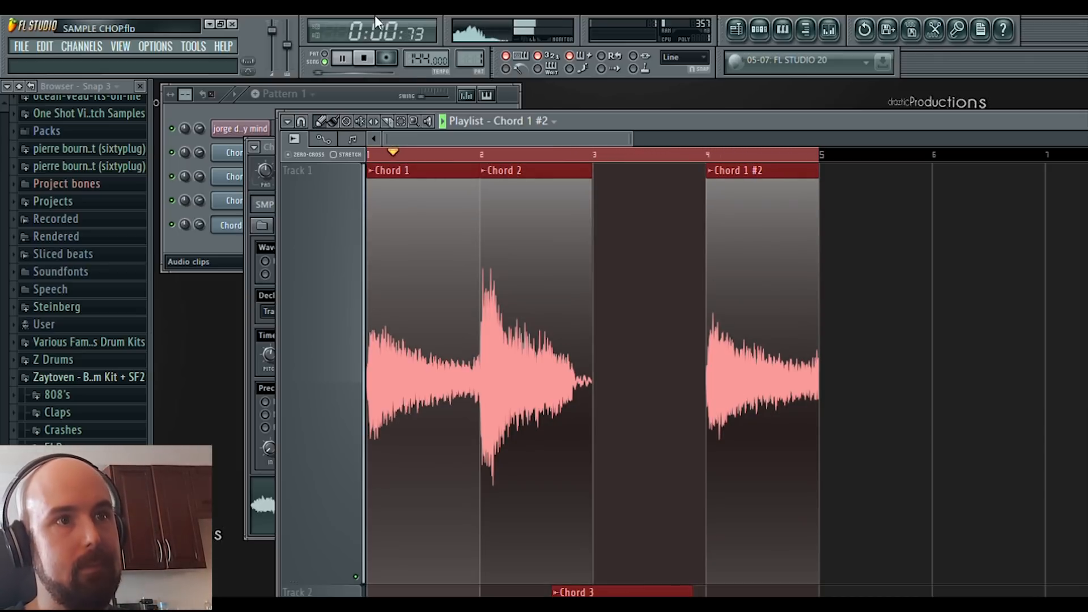
{"action": "left_click", "coordinate": [364, 58]}
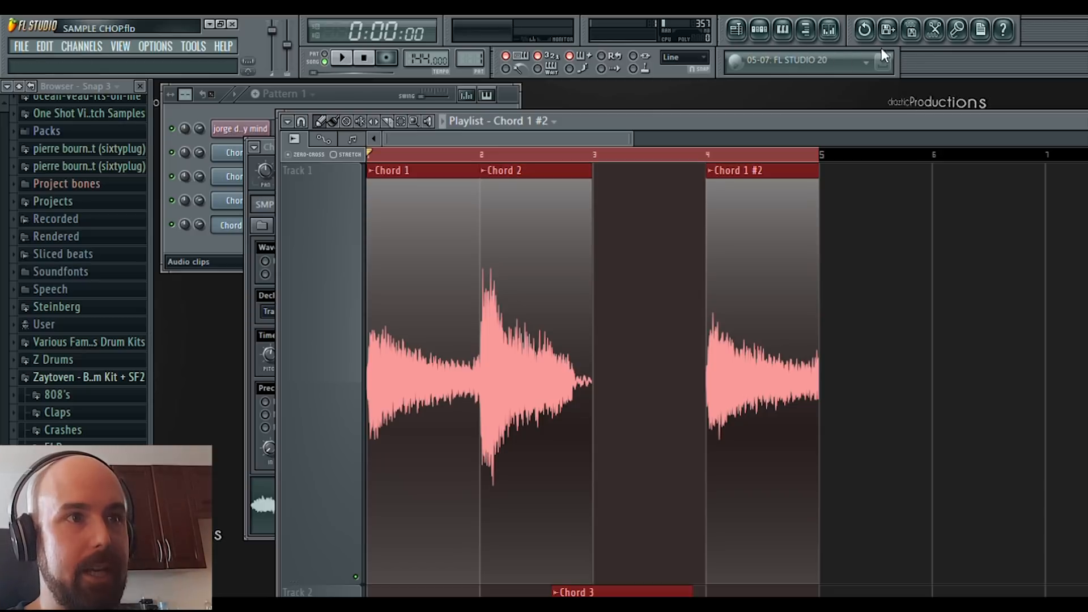
{"action": "left_click", "coordinate": [783, 29]}
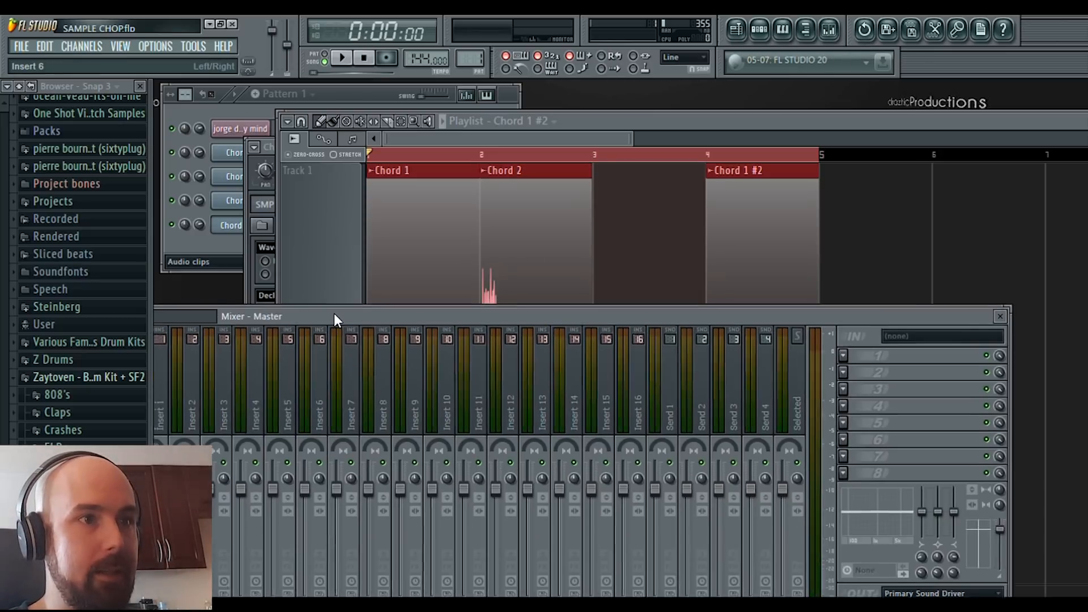
{"action": "left_click", "coordinate": [922, 375]}
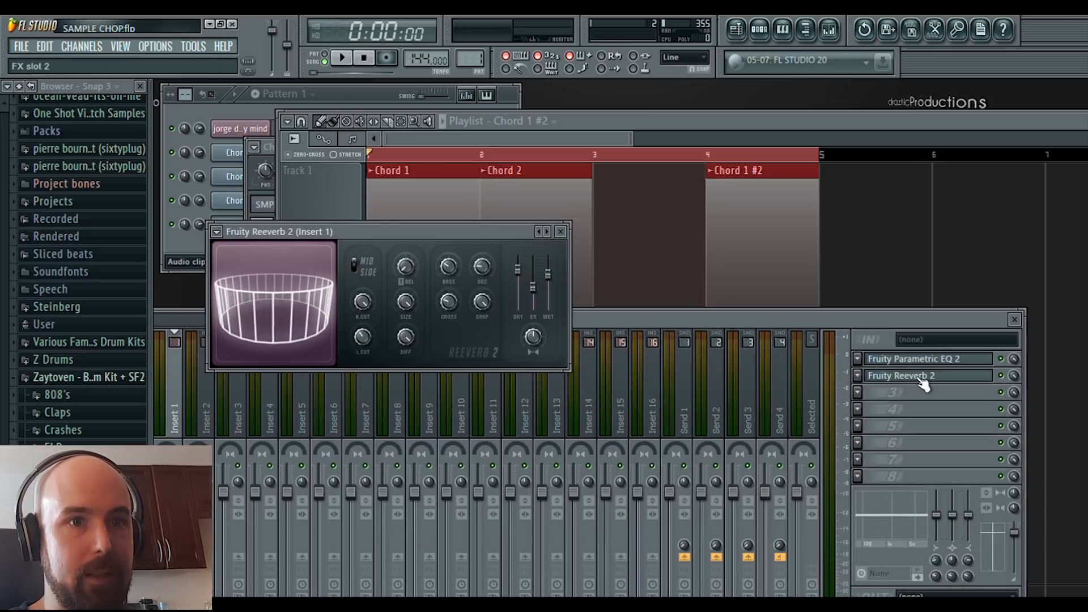
{"action": "left_click", "coordinate": [902, 358]}
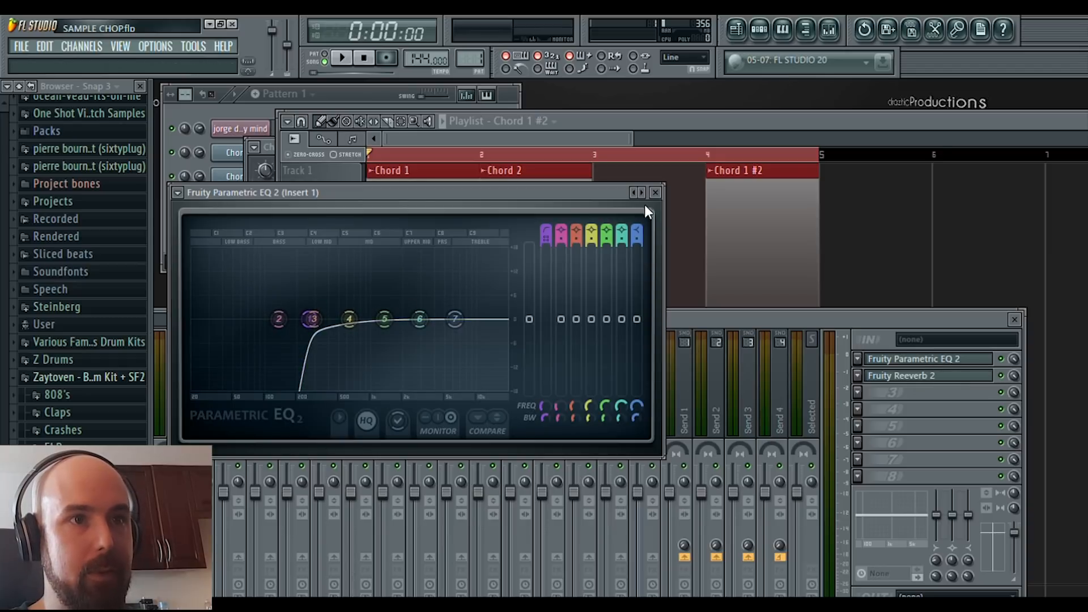
{"action": "left_click", "coordinate": [654, 193]}
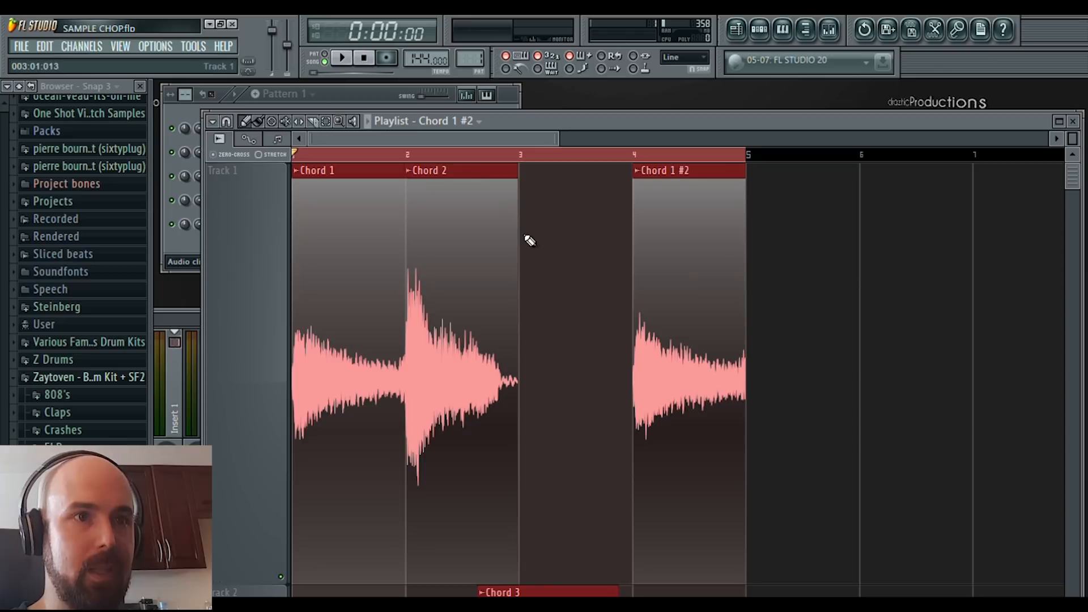
{"action": "mouse_move", "coordinate": [341, 59]}
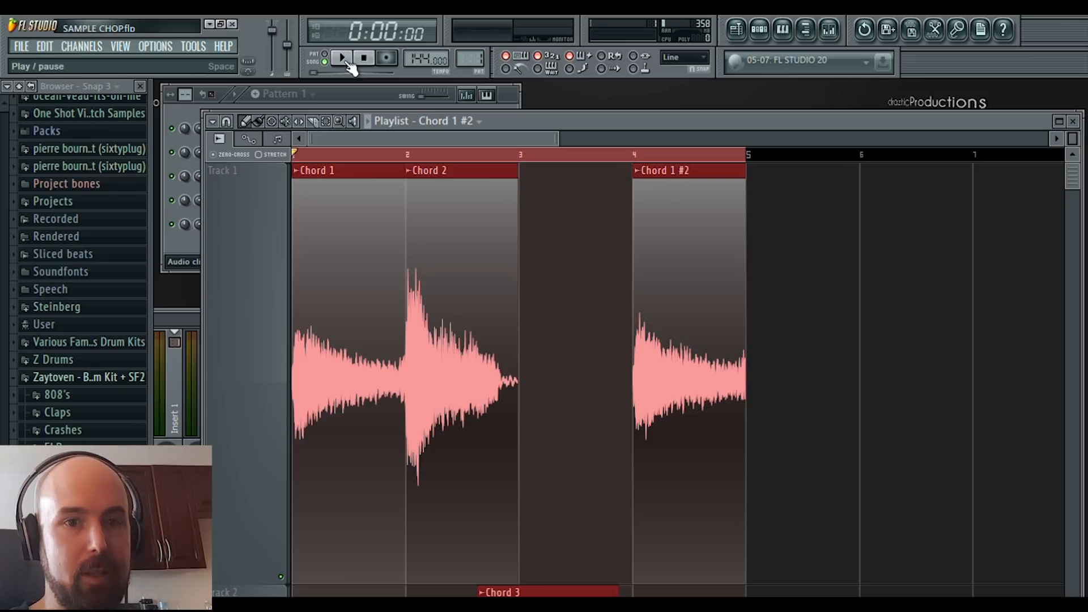
{"action": "left_click", "coordinate": [341, 58]}
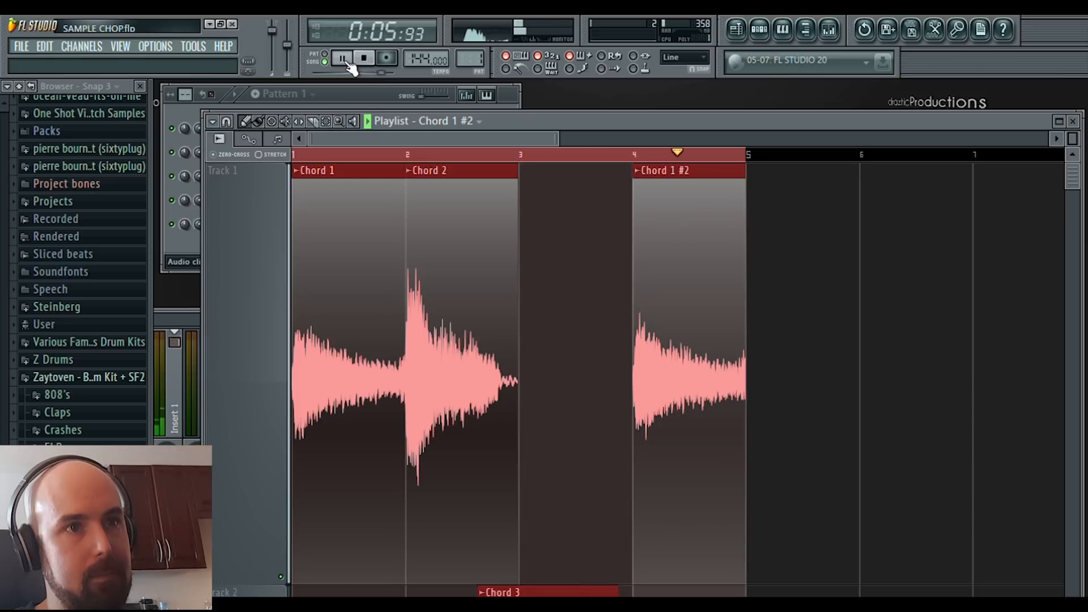
{"action": "left_click", "coordinate": [364, 57]}
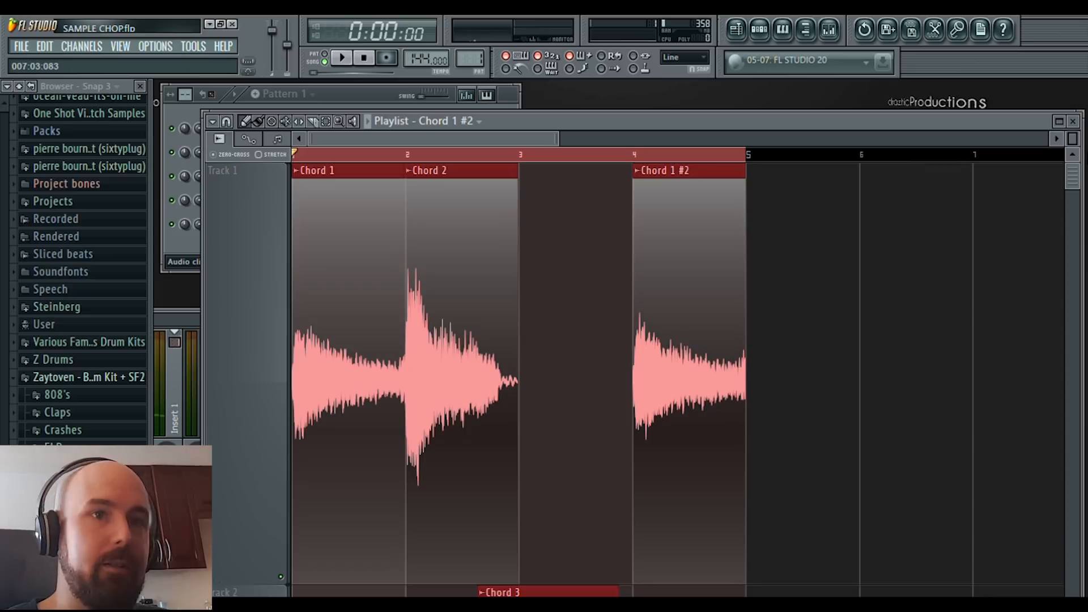
{"action": "mouse_move", "coordinate": [1037, 162]}
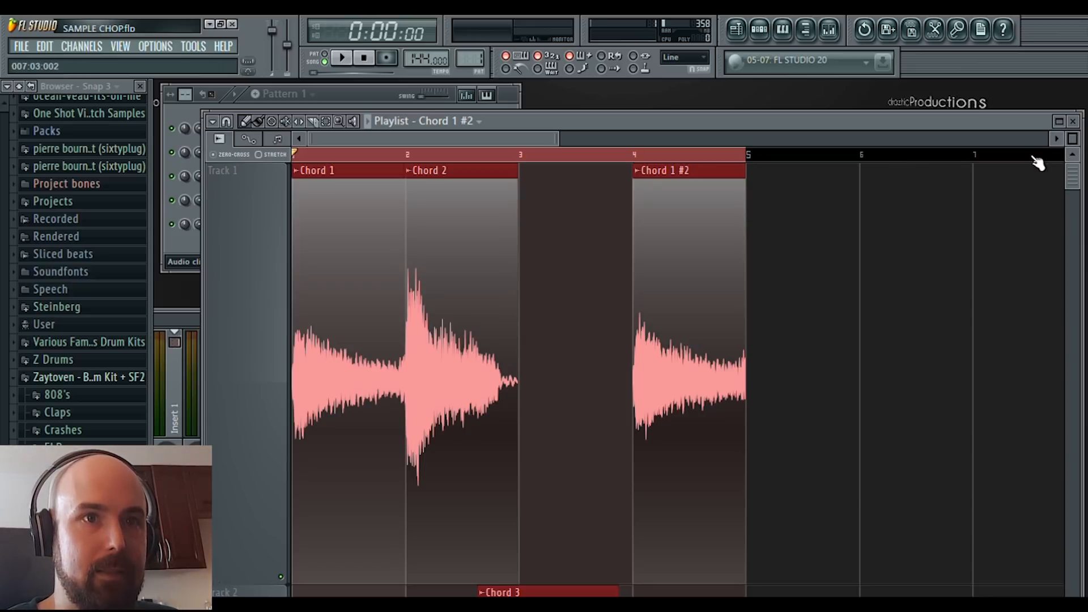